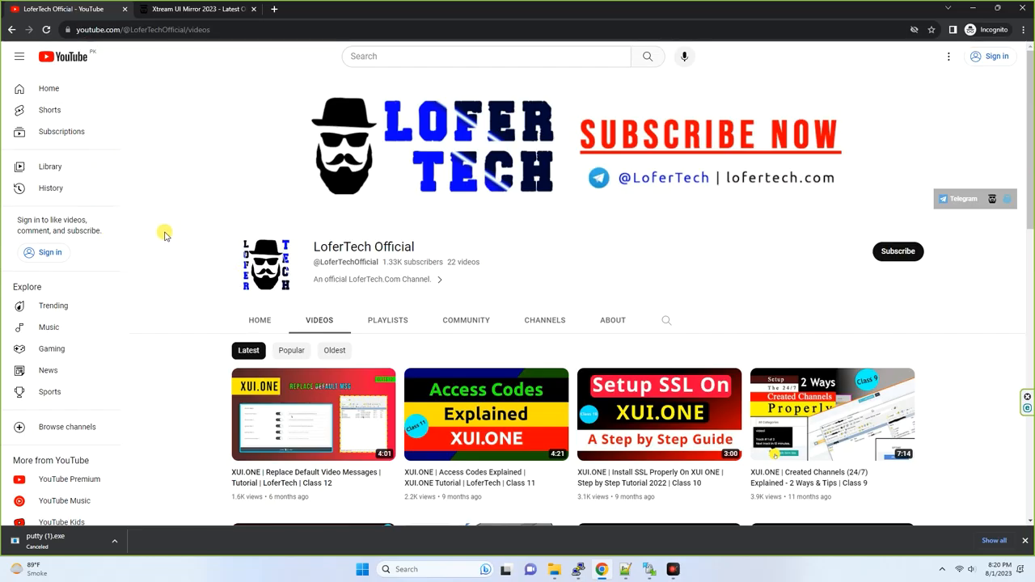
pyautogui.moveTo(823, 269)
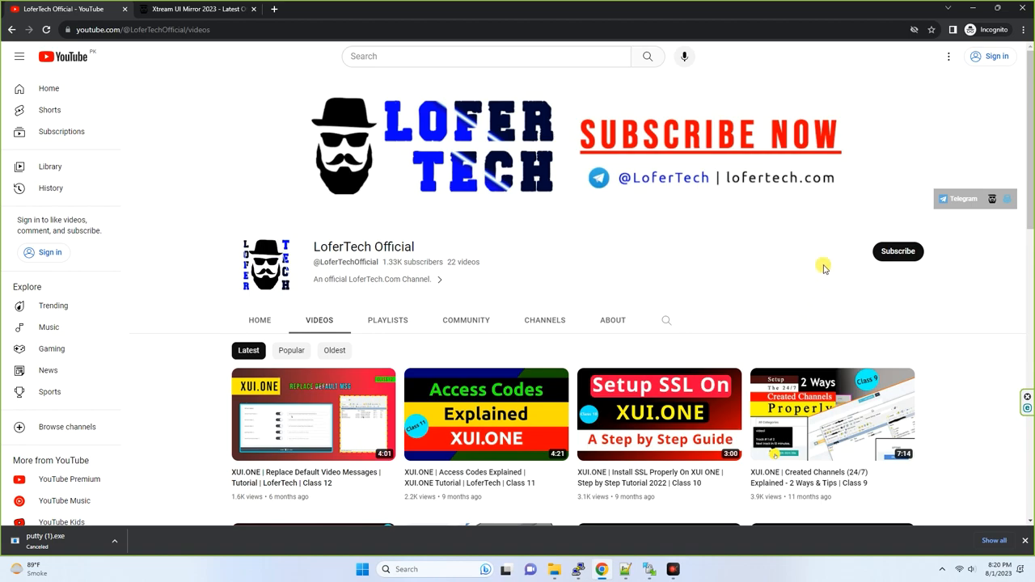
pyautogui.moveTo(913, 219)
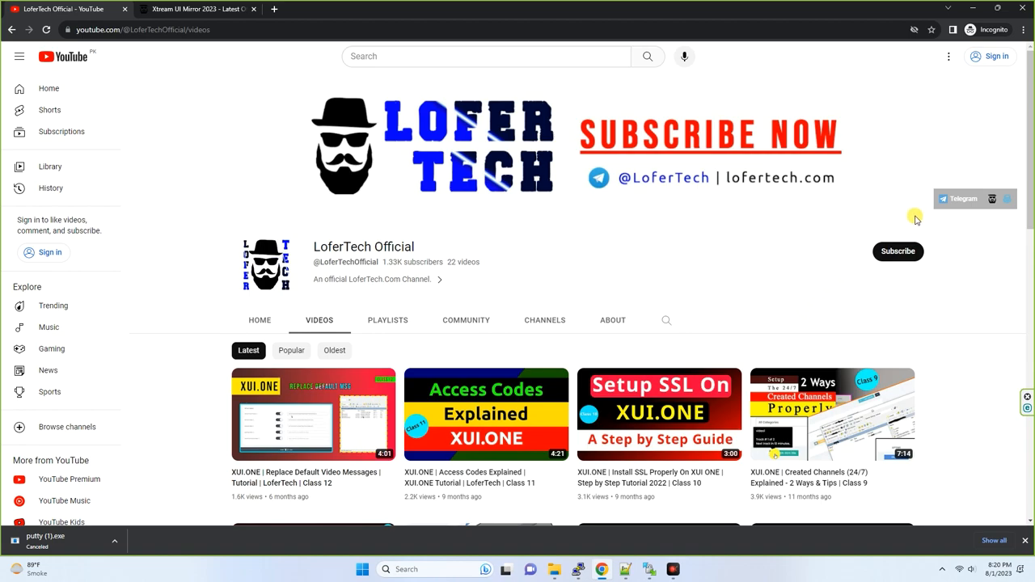
pyautogui.moveTo(892, 299)
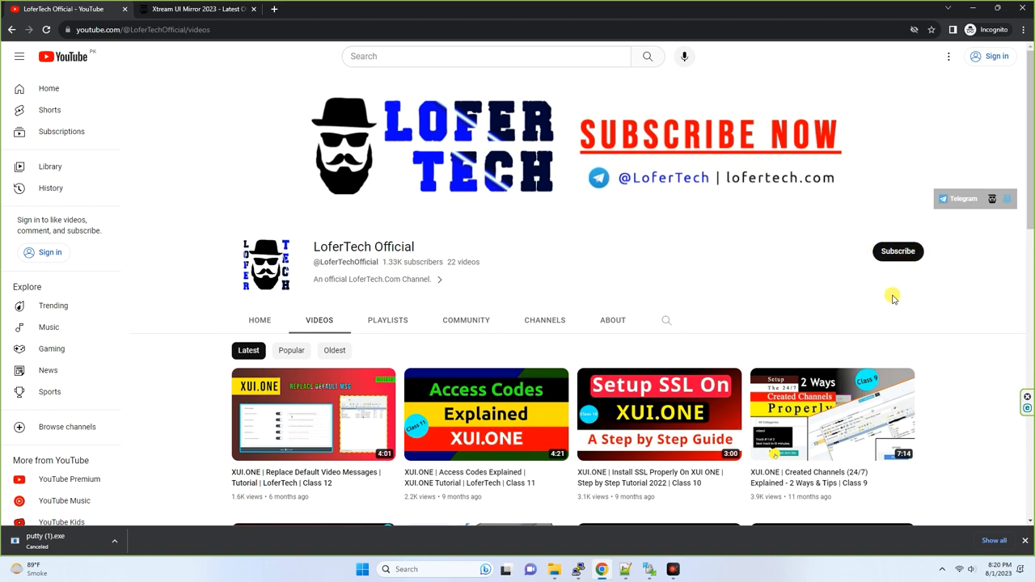
pyautogui.moveTo(846, 216)
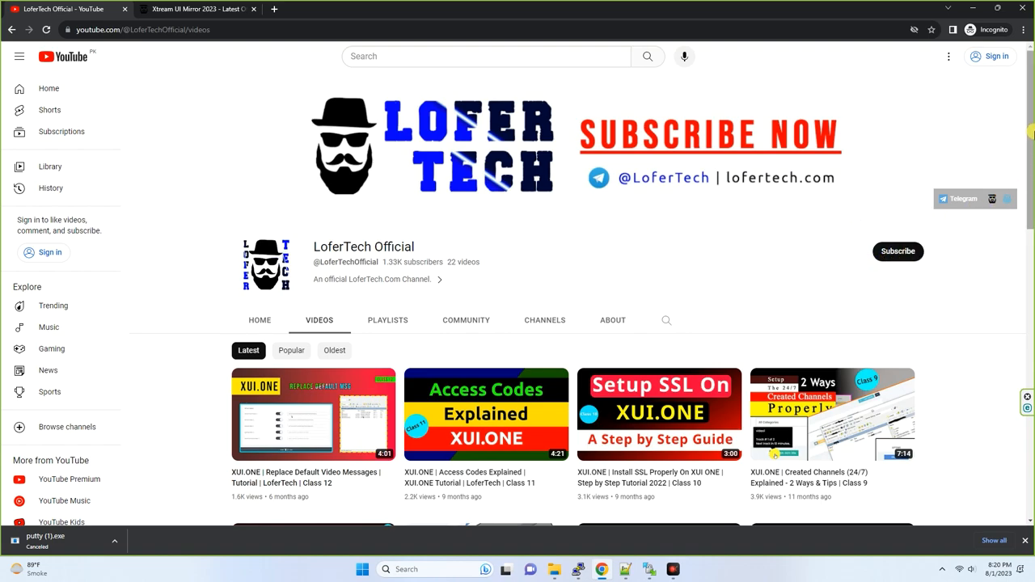
# Browse the Google results for putty and go to the putty.org site
pyautogui.scroll(-3)
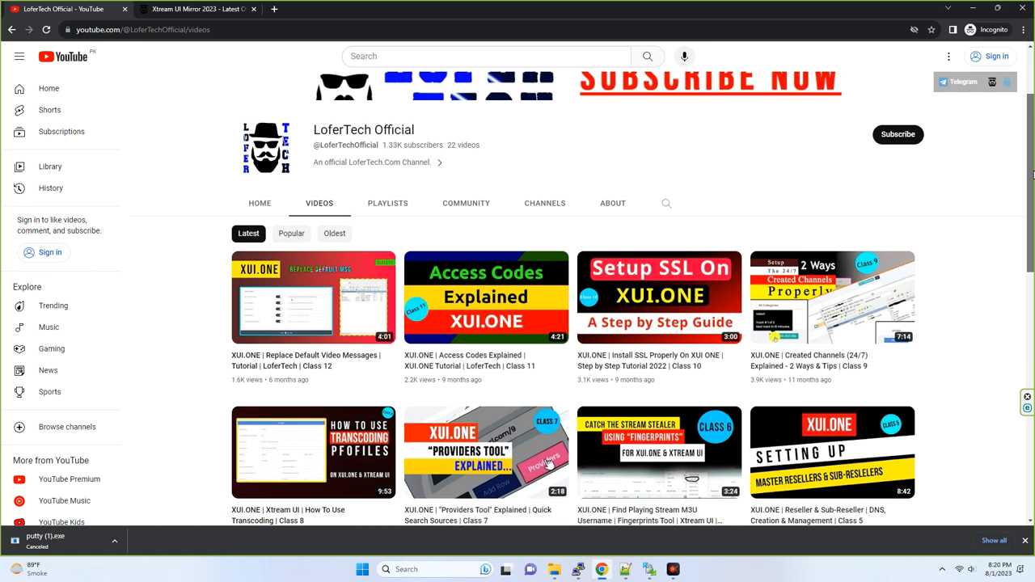
pyautogui.scroll(-3)
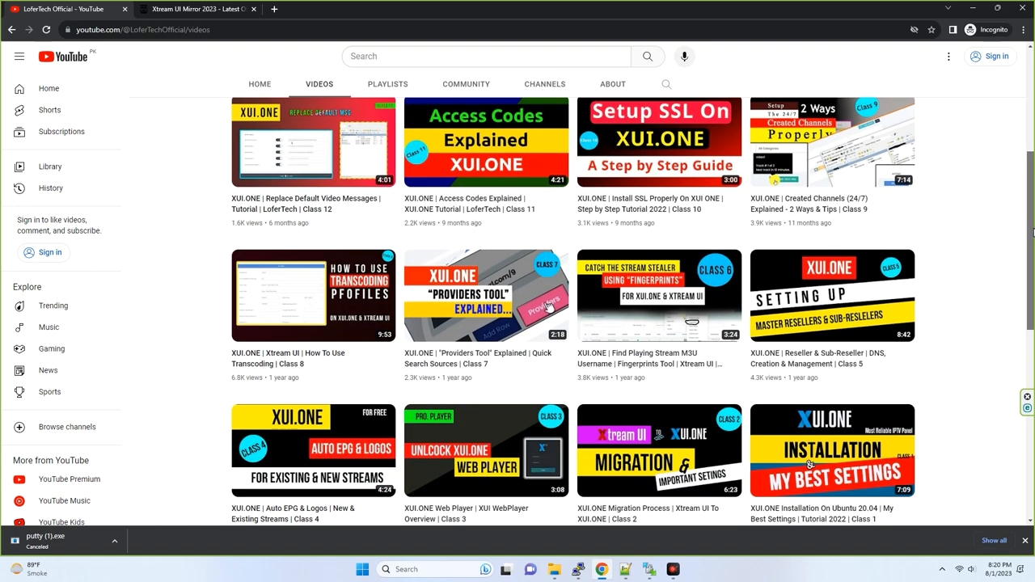
pyautogui.scroll(-3)
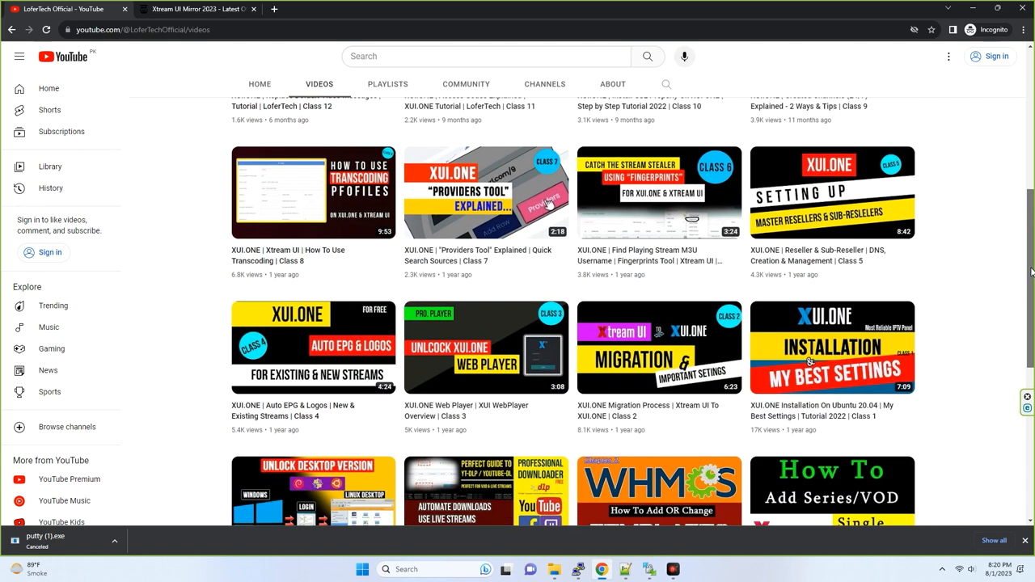
pyautogui.scroll(-3)
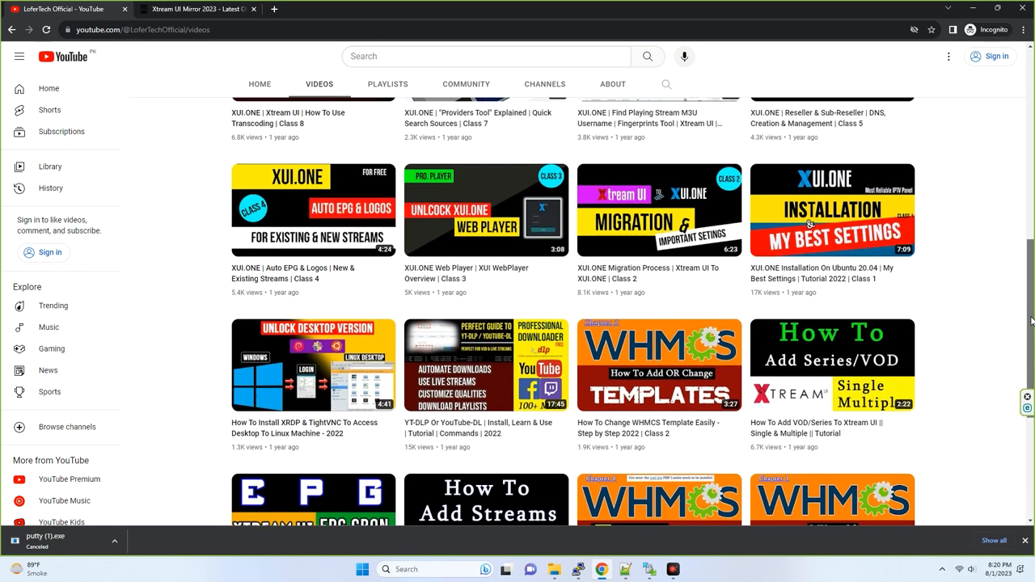
pyautogui.scroll(-3)
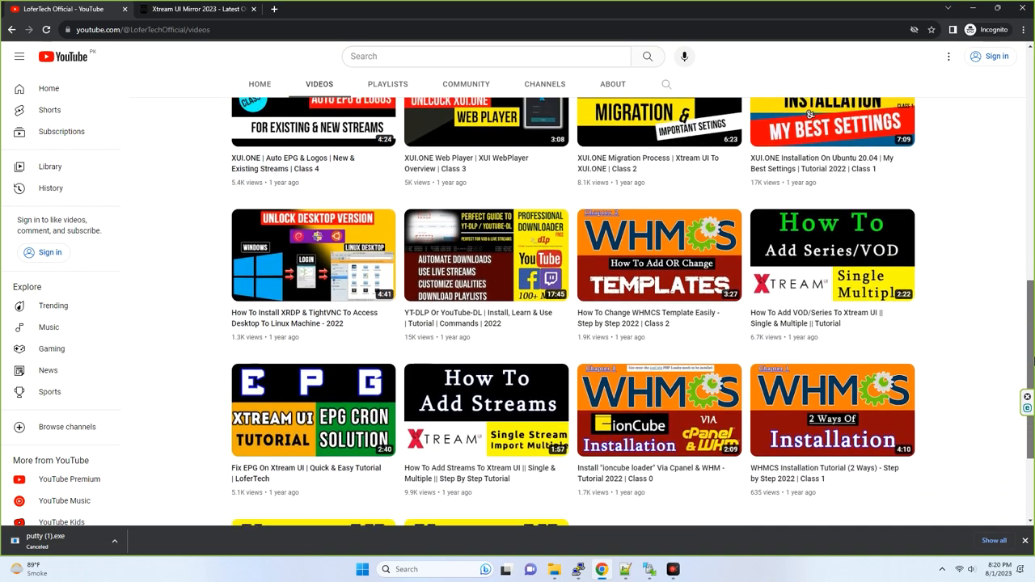
pyautogui.scroll(3)
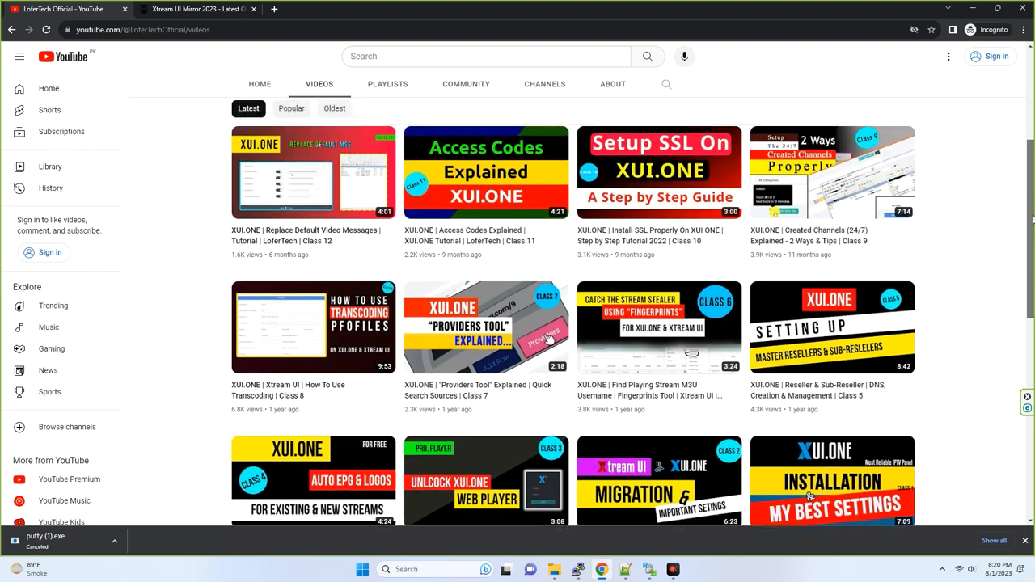
pyautogui.scroll(3)
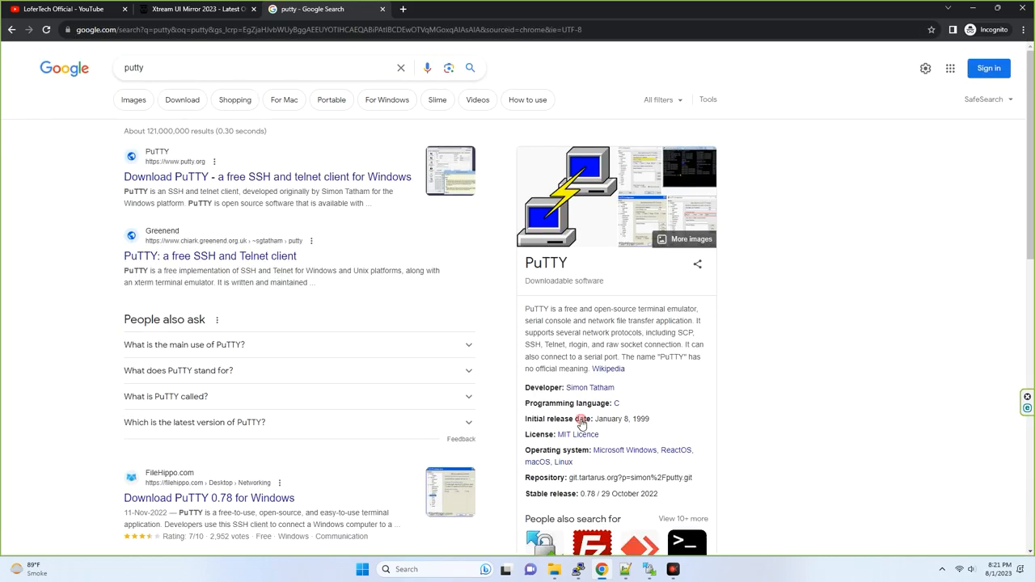
pyautogui.click(267, 176)
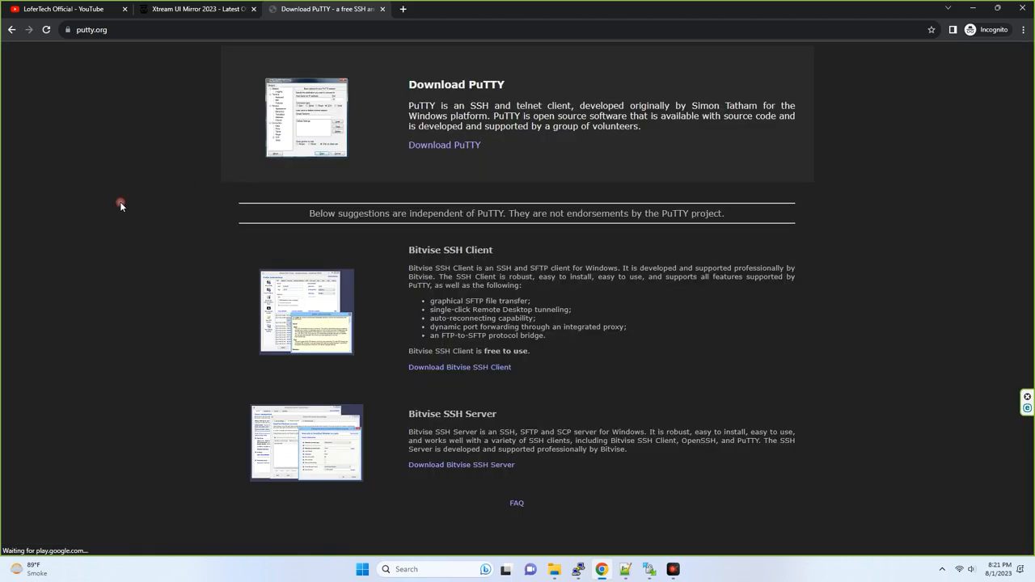
# Go to the Download PuTTY page from putty.org
pyautogui.click(443, 146)
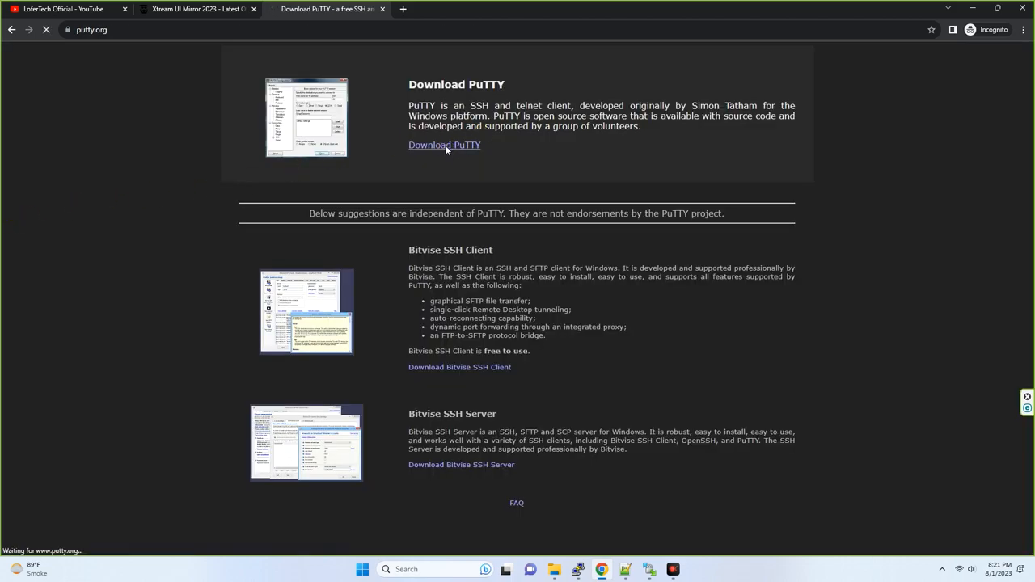
pyautogui.click(443, 146)
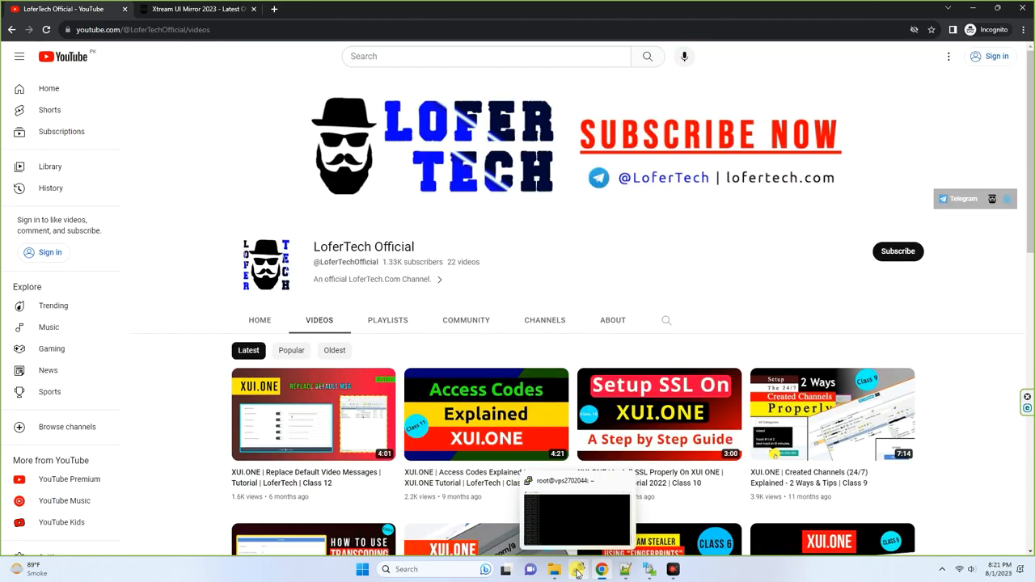
# Enter the VPS host name in PuTTY Configuration to connect as root
pyautogui.click(577, 570)
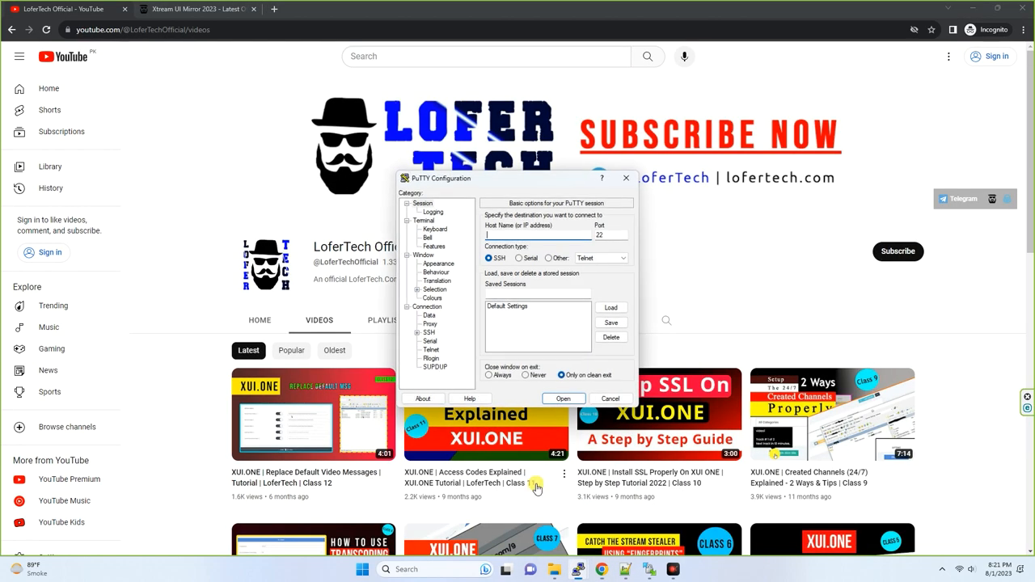
pyautogui.write('you')
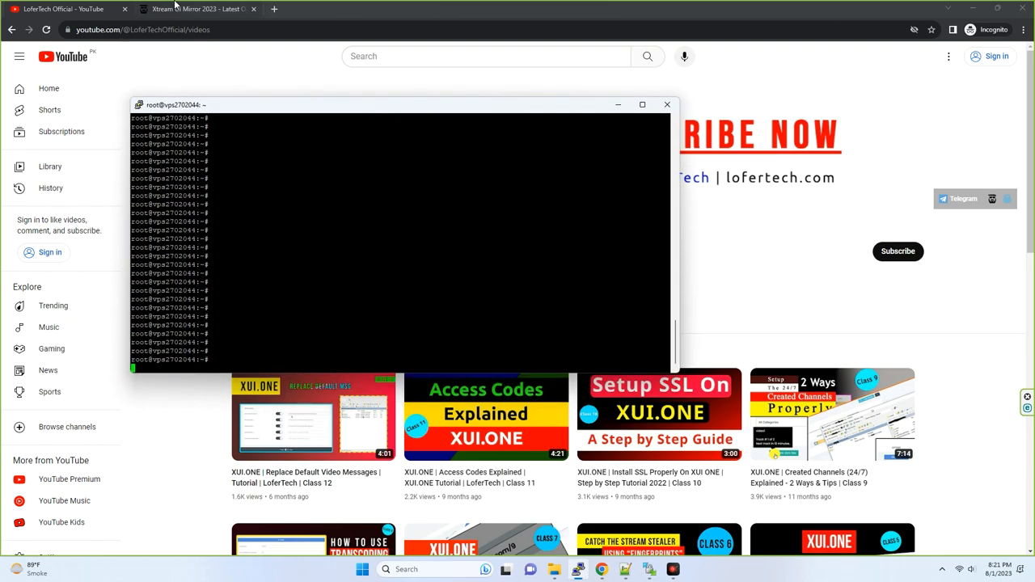
# Copy the Latest MOD (CK Version) Mirror install command from the Xtream UI Mirror 2023 article
pyautogui.click(197, 10)
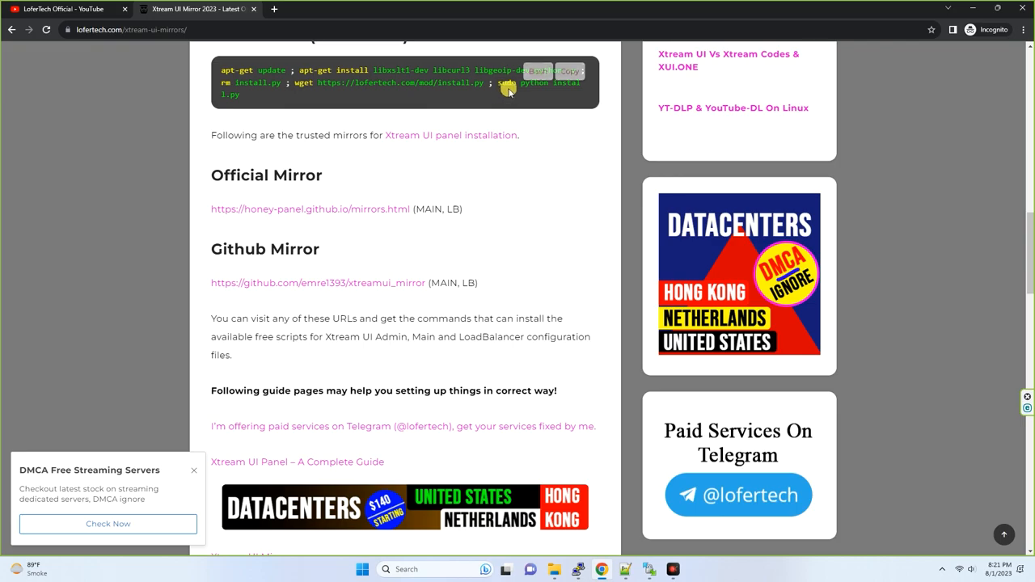
pyautogui.scroll(3)
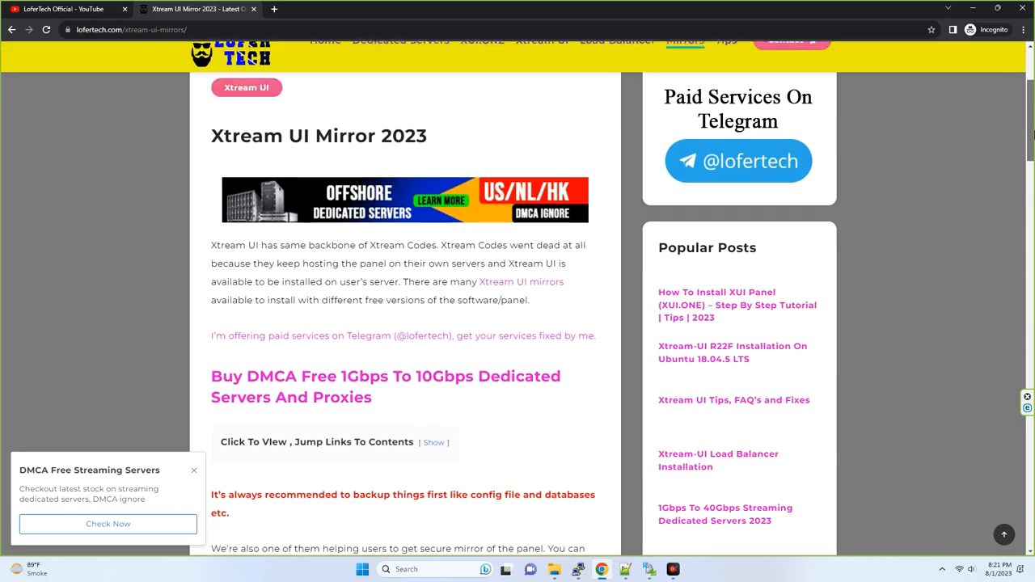
pyautogui.scroll(-3)
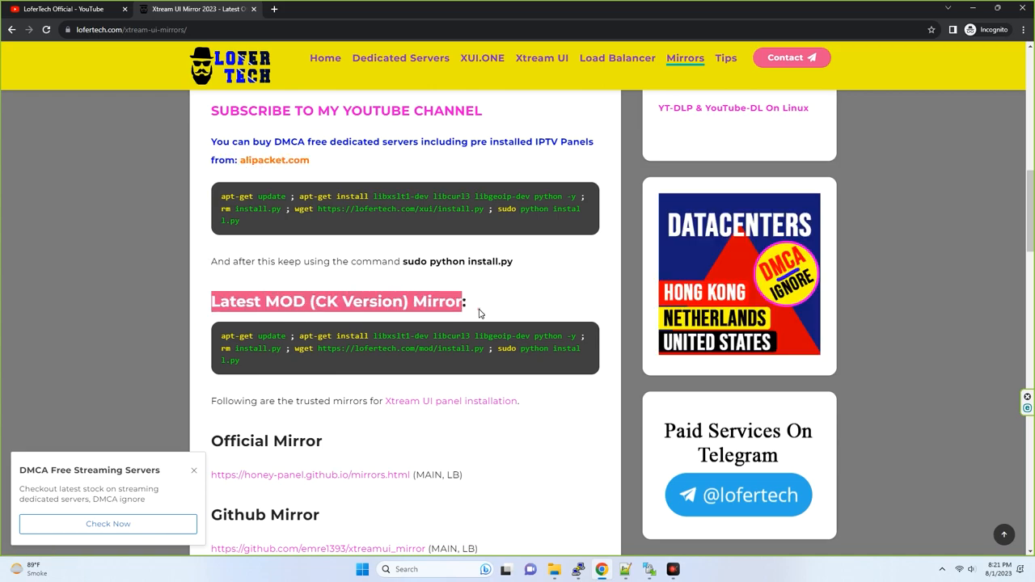
pyautogui.click(564, 348)
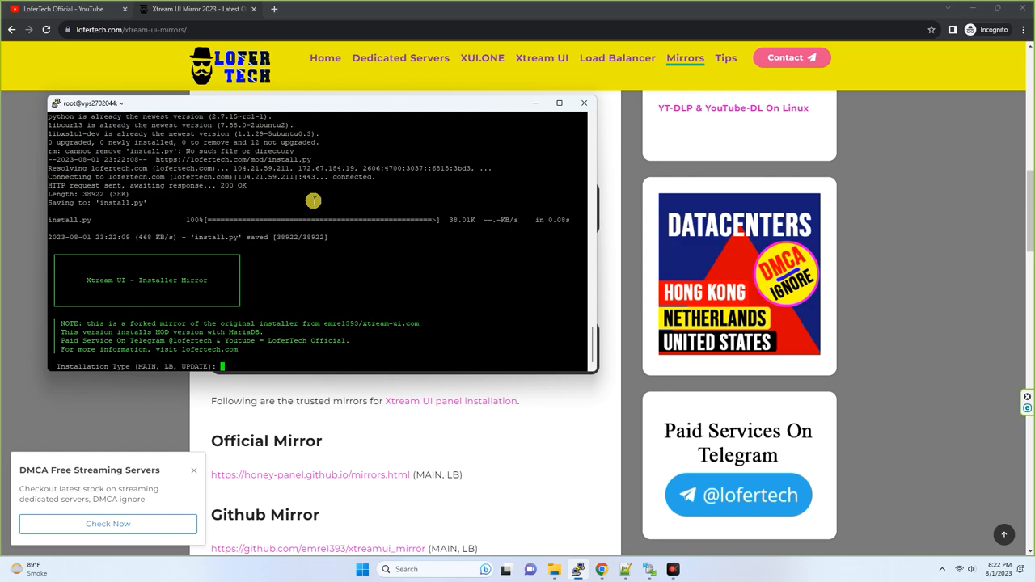
# Choose installation type main and answer Y to start the Xtream UI MOD install
pyautogui.write('main')
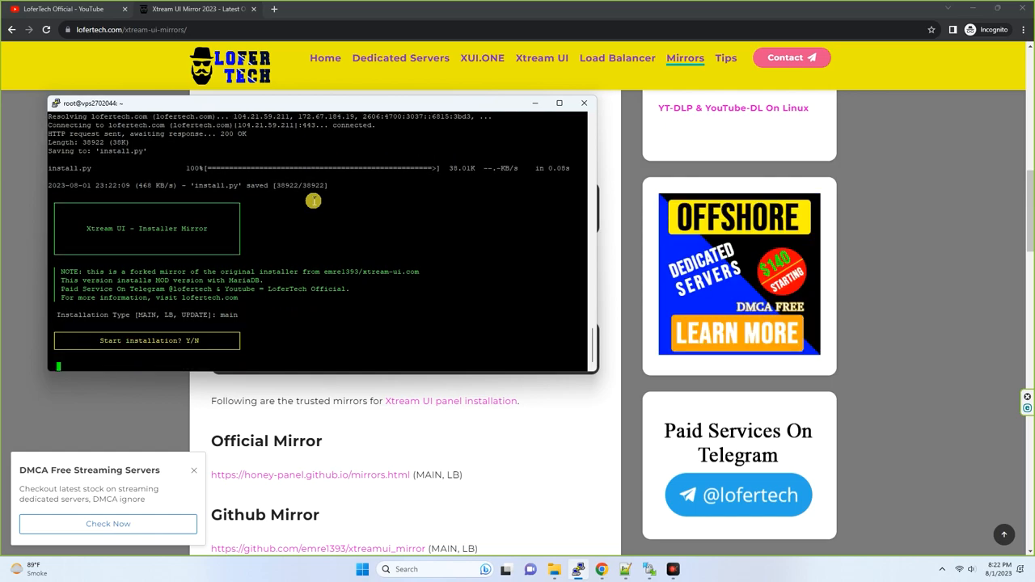
pyautogui.write('Y')
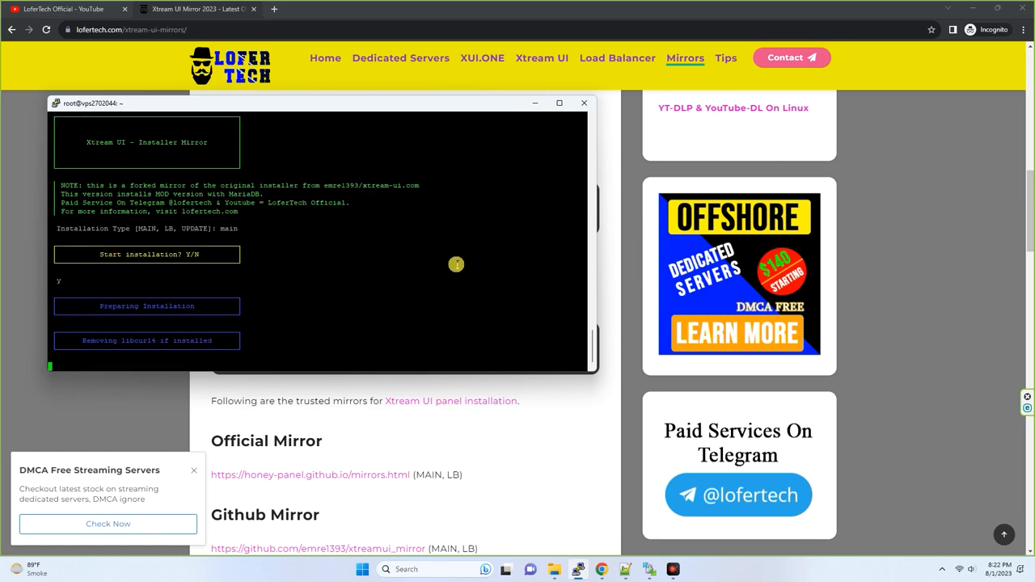
pyautogui.scroll(-3)
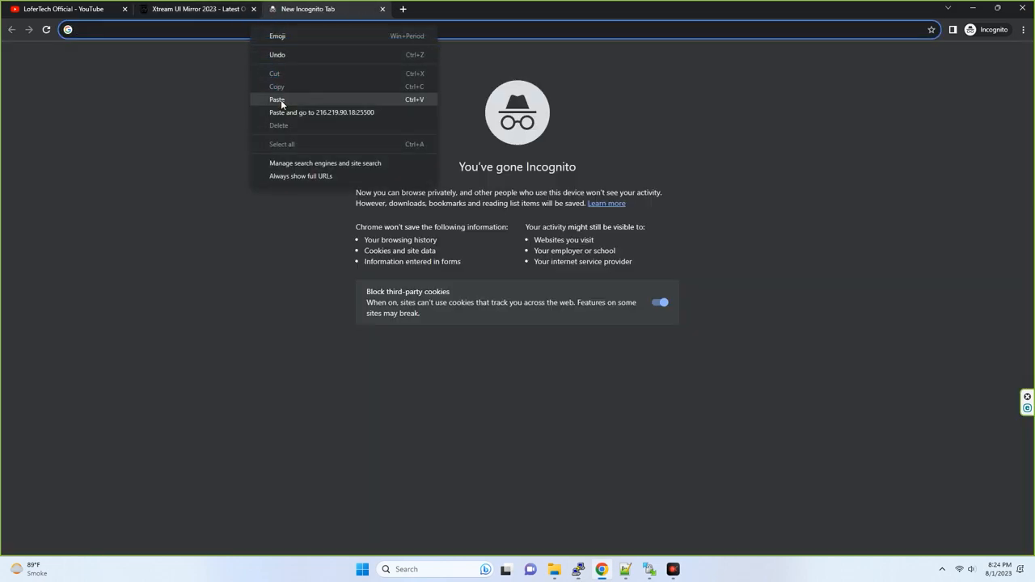
# Log in to the Xtream UI panel as admin and show the Manage Servers list
pyautogui.click(321, 113)
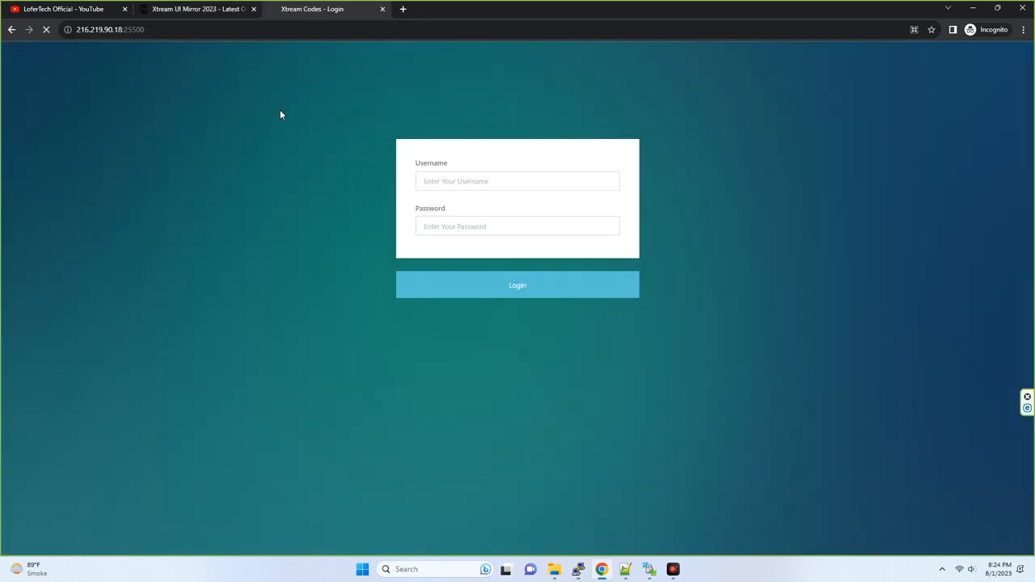
pyautogui.write('ad')
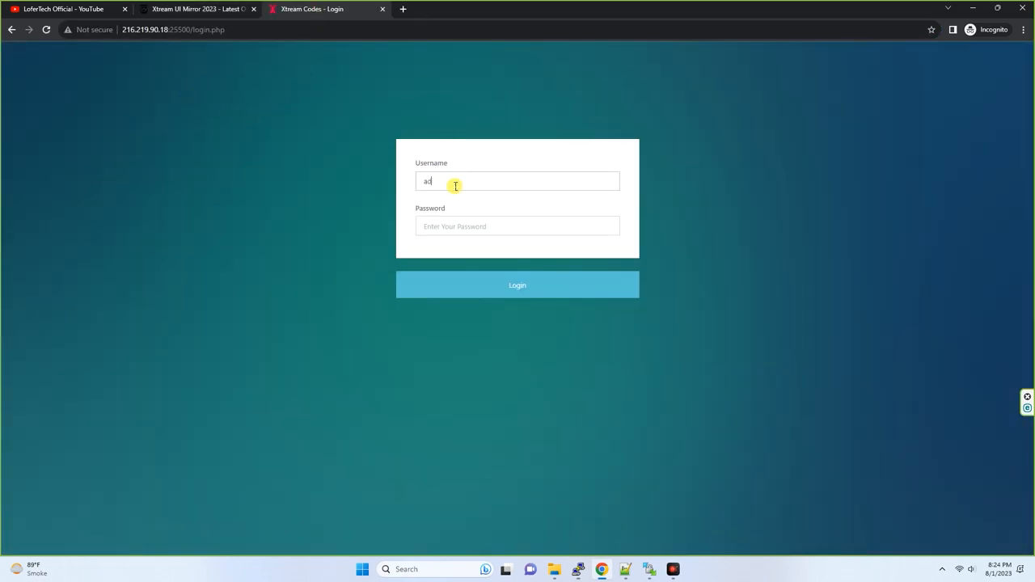
pyautogui.write('min')
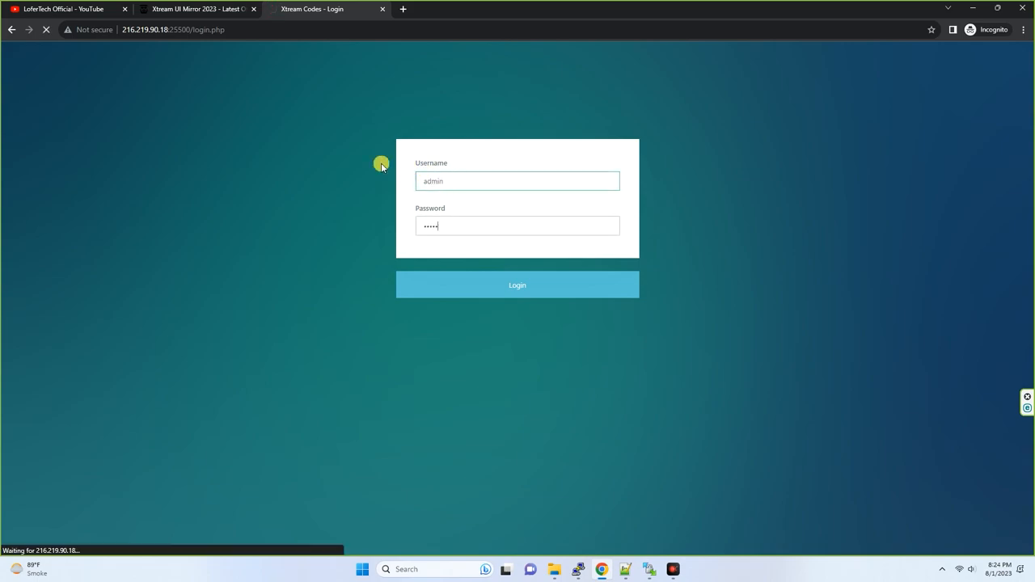
pyautogui.click(518, 285)
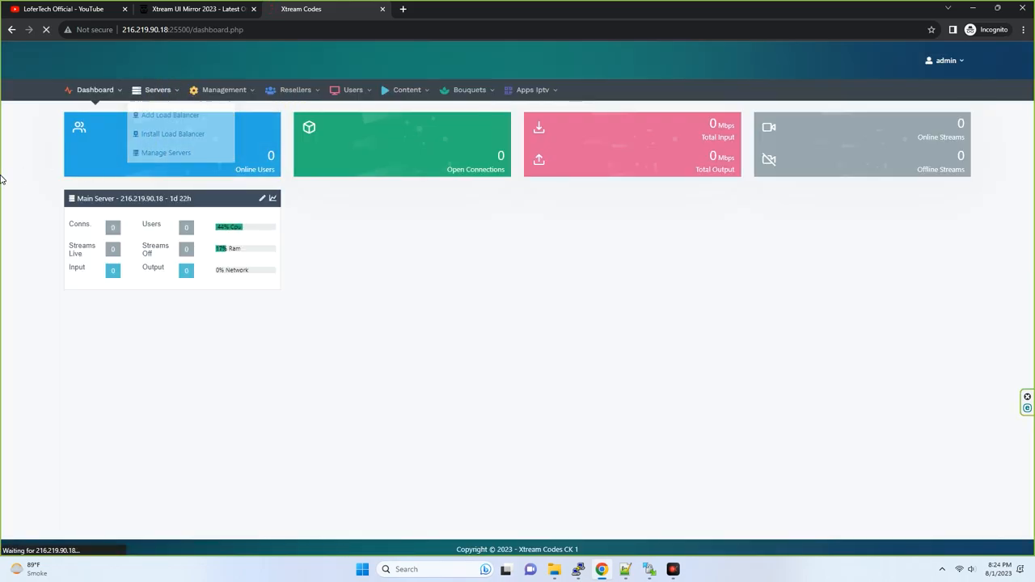
pyautogui.click(165, 152)
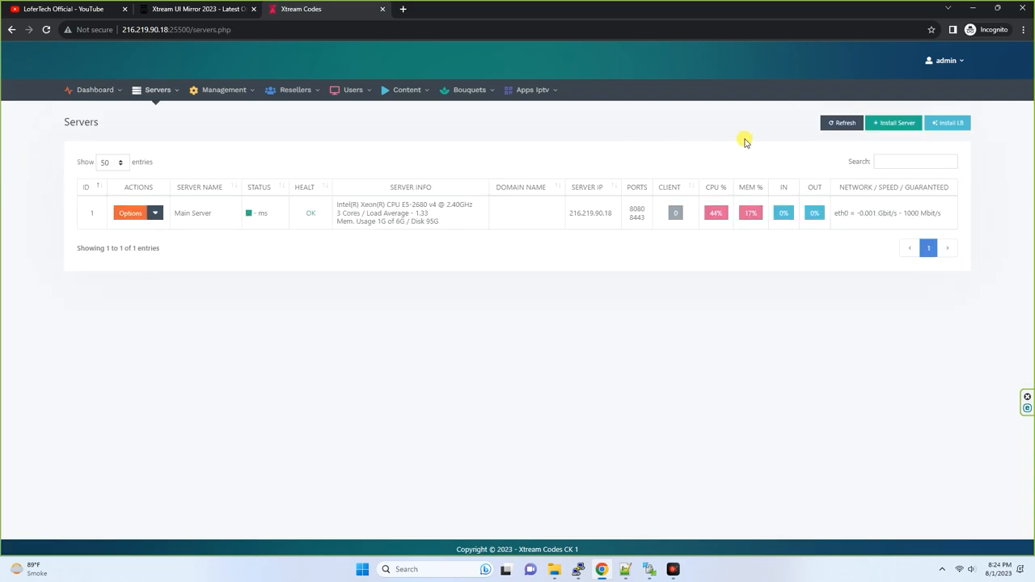
pyautogui.moveTo(721, 123)
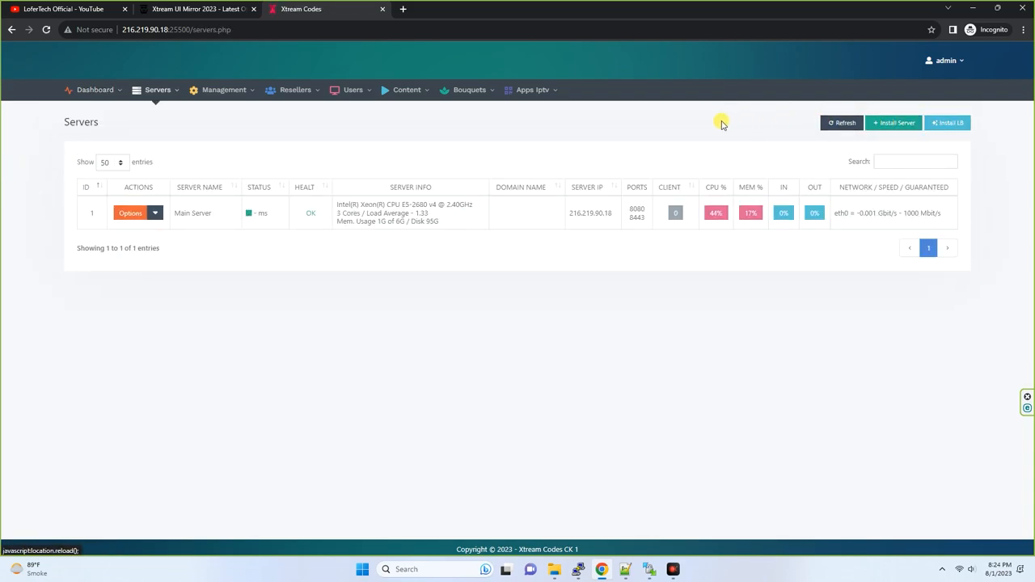
# Load the panel's settings.php page reporting version 22 CK 1
pyautogui.click(841, 123)
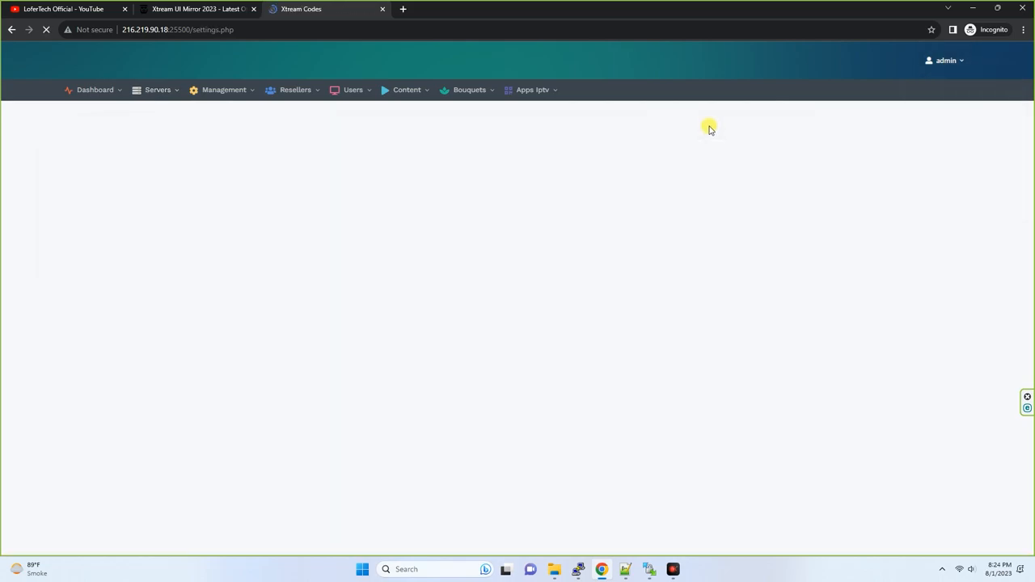
pyautogui.moveTo(972, 171)
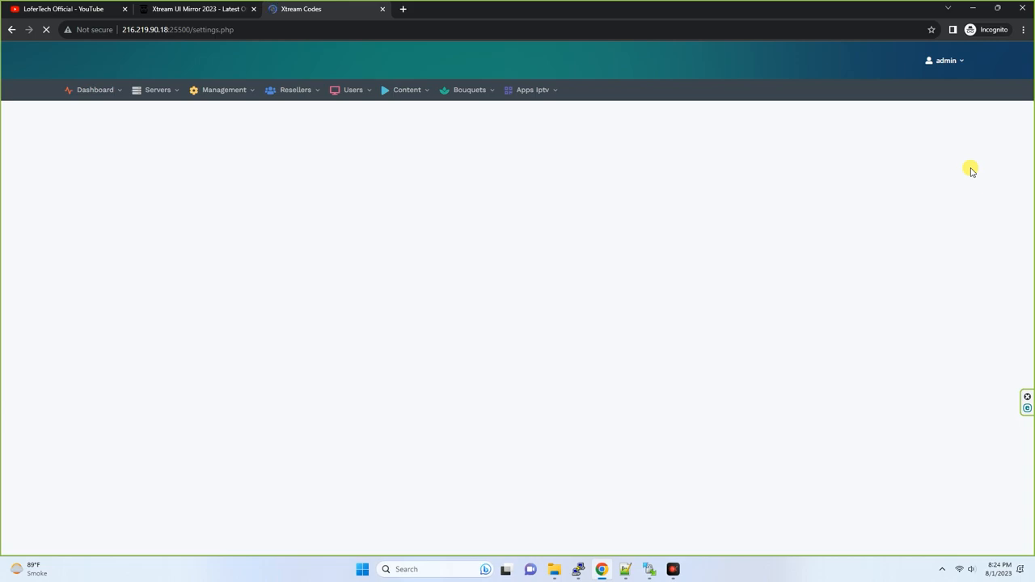
pyautogui.moveTo(194, 186)
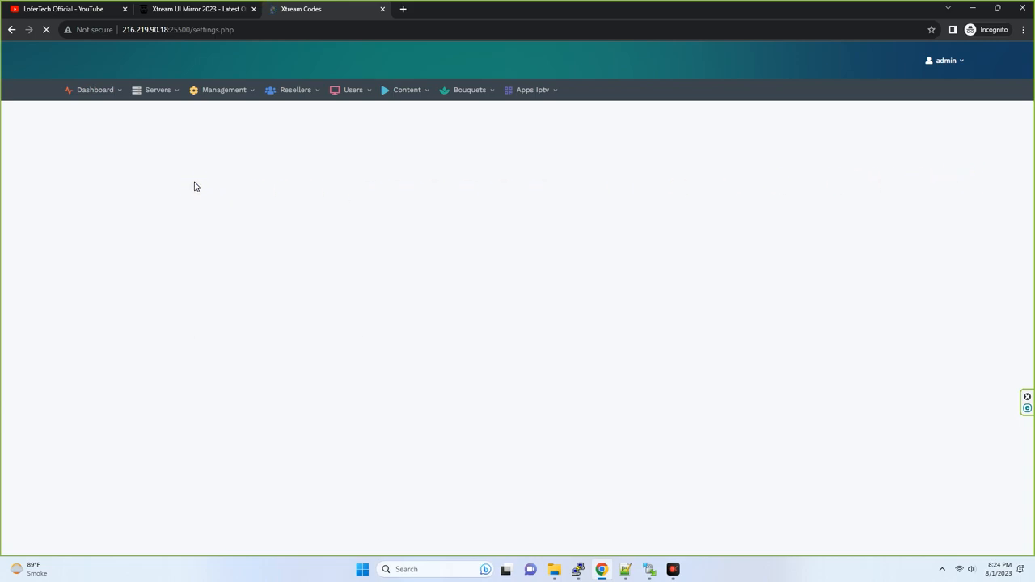
pyautogui.moveTo(310, 262)
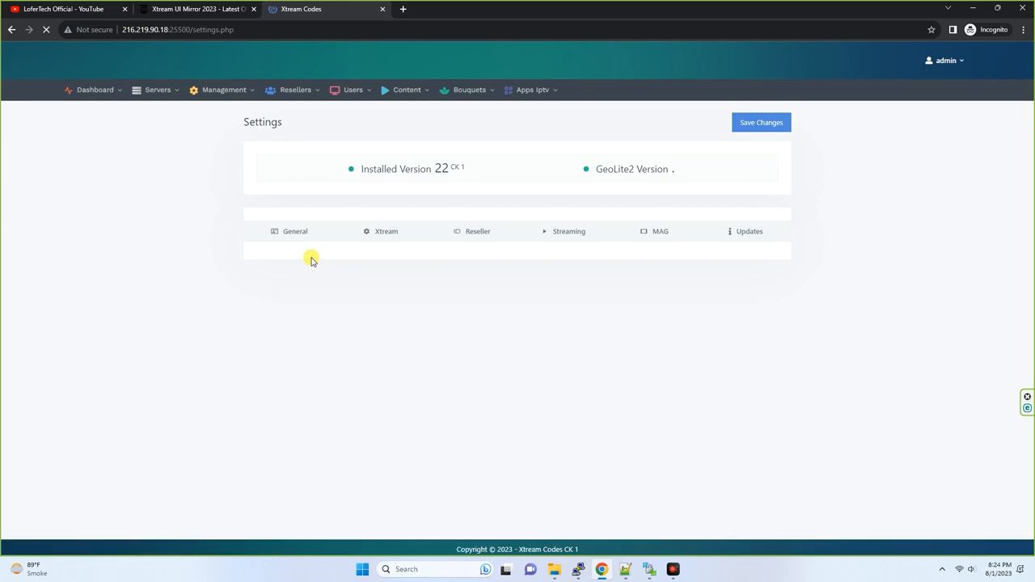
# Review the General settings options from top to bottom
pyautogui.click(295, 232)
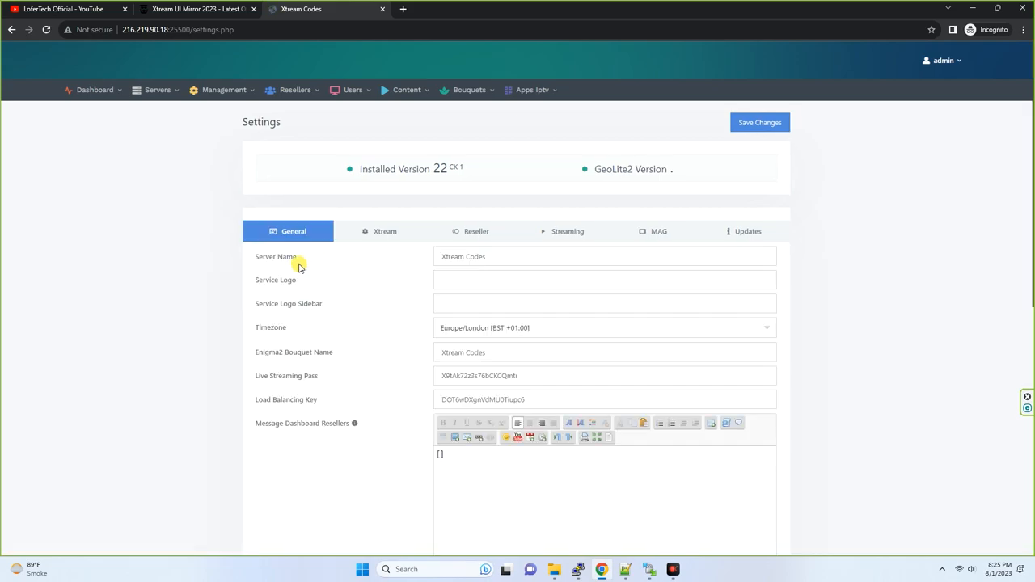
pyautogui.scroll(-3)
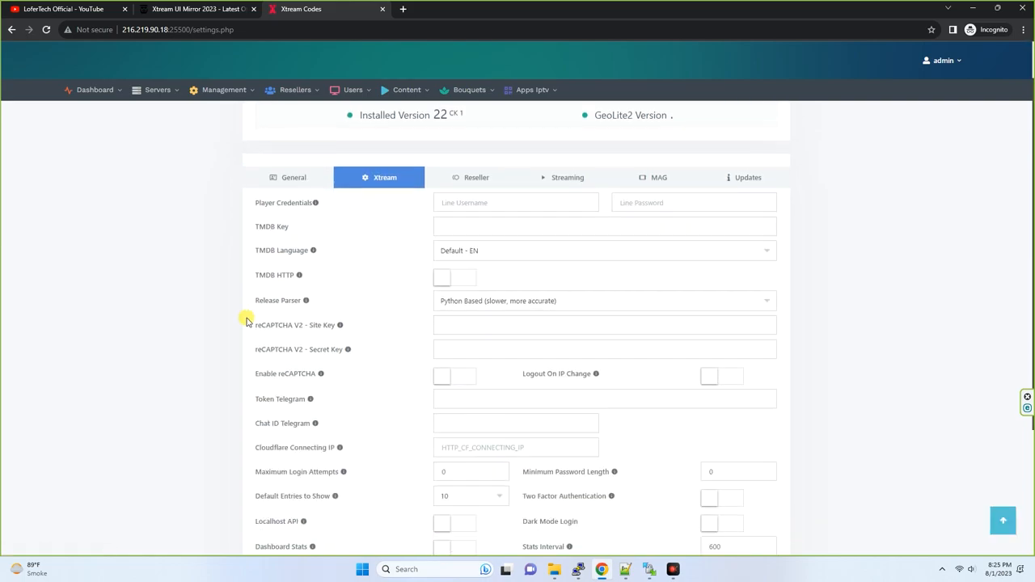
pyautogui.scroll(-3)
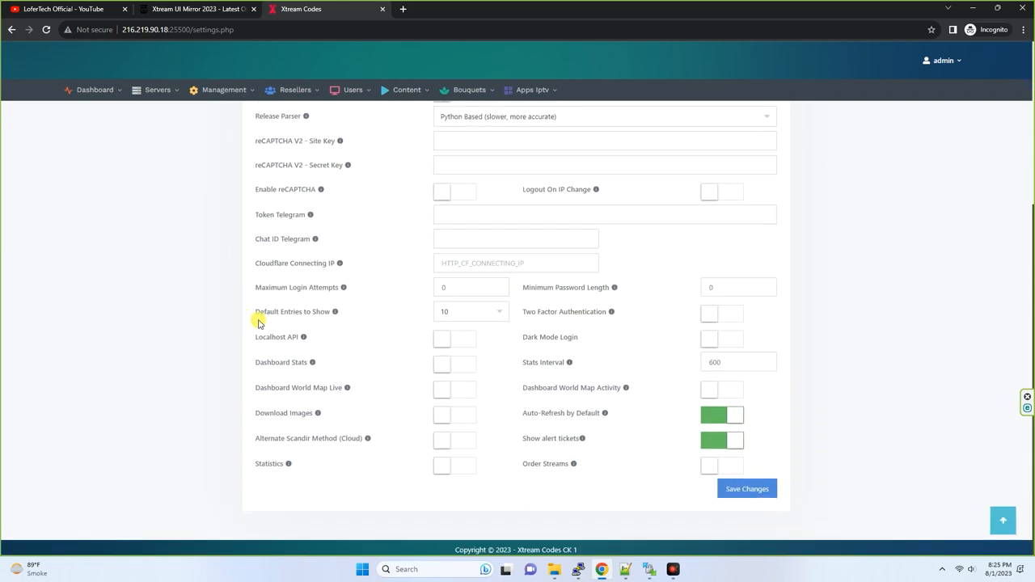
pyautogui.scroll(3)
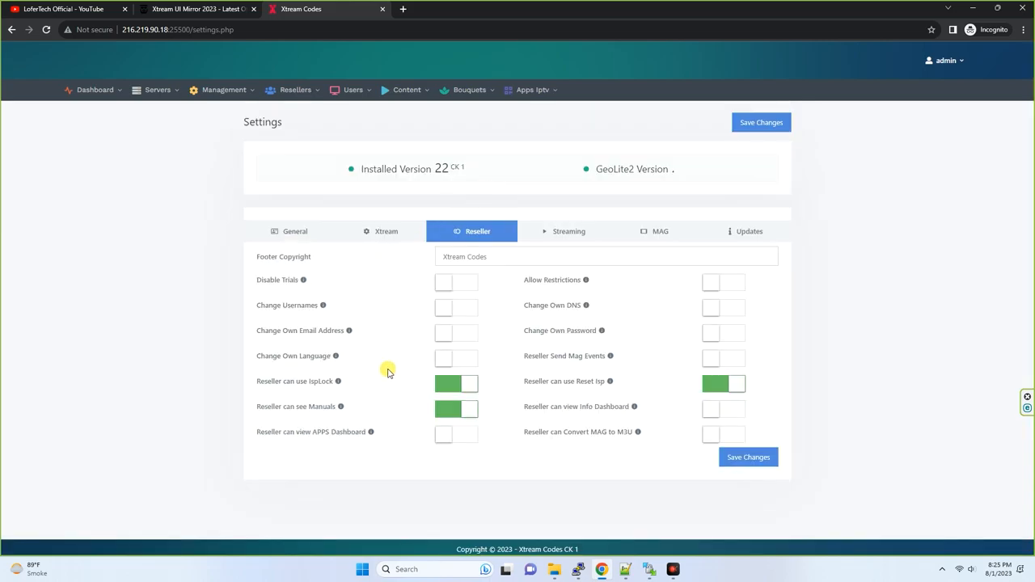
pyautogui.moveTo(294, 341)
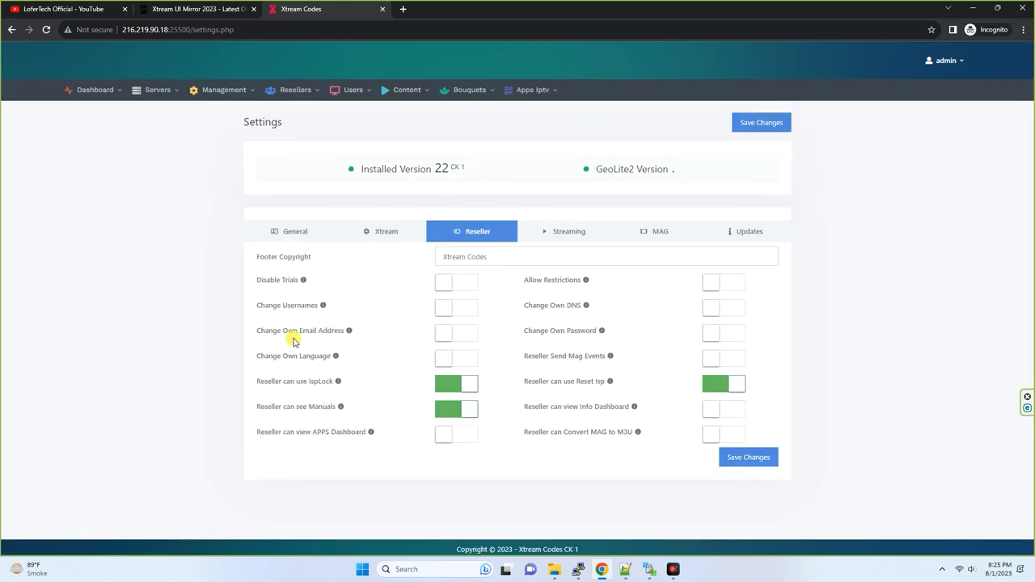
pyautogui.moveTo(542, 343)
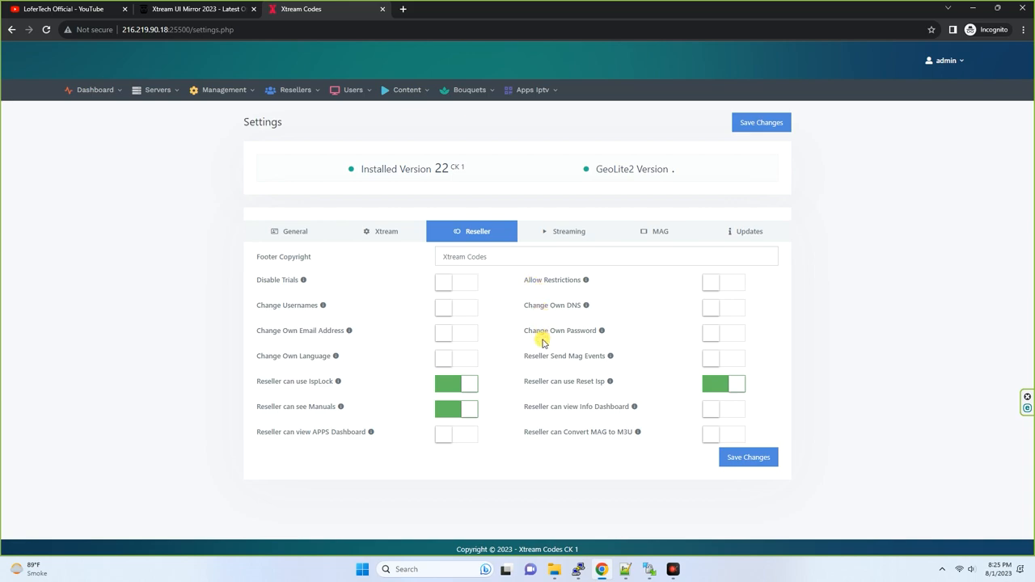
pyautogui.moveTo(562, 440)
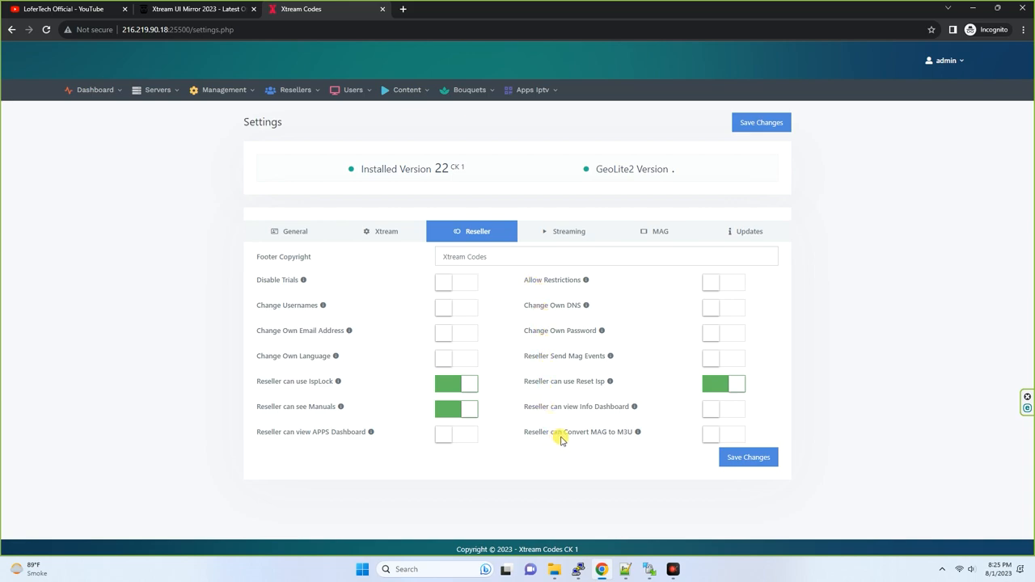
pyautogui.moveTo(550, 401)
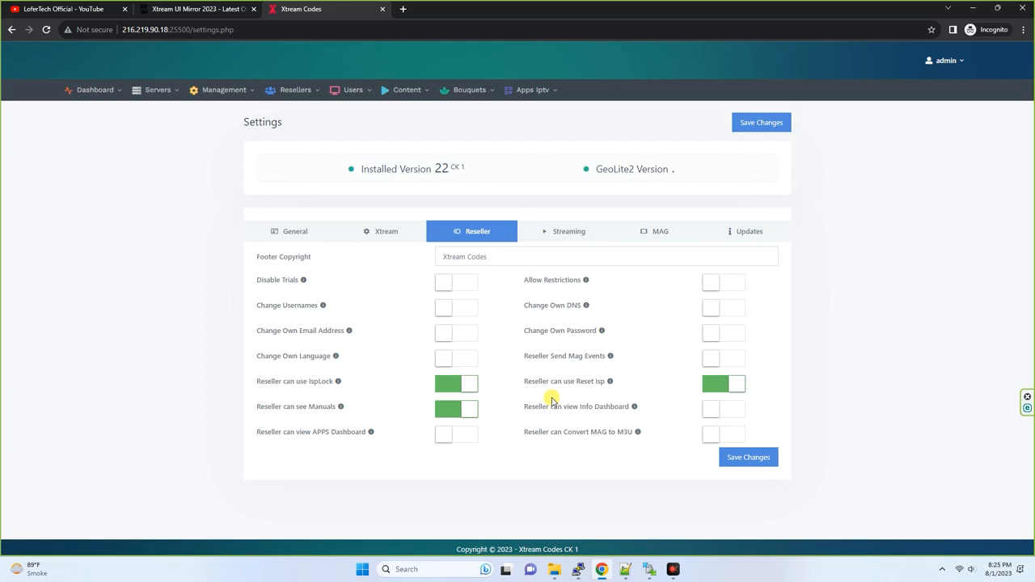
pyautogui.moveTo(553, 356)
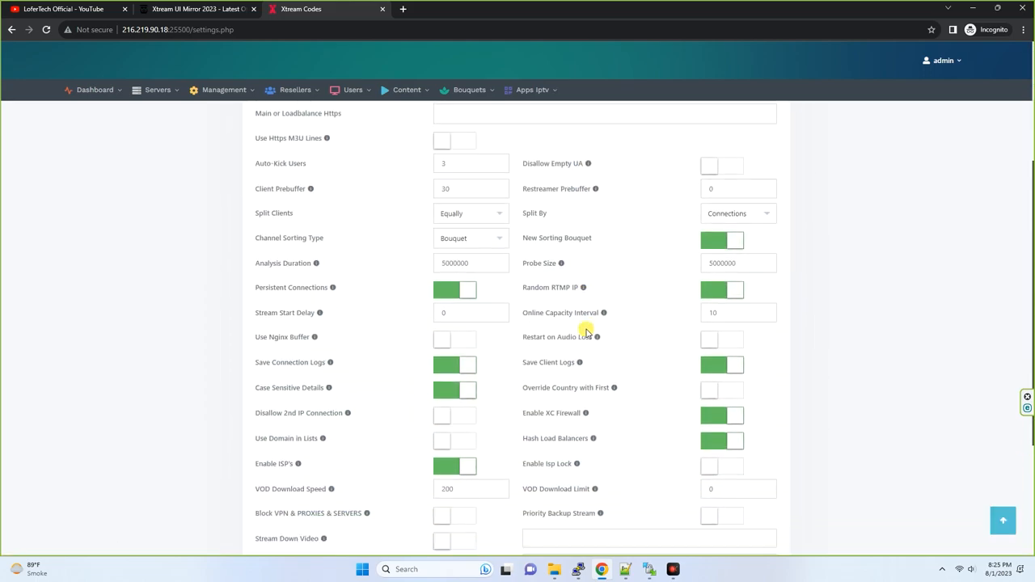
# Review the MAG settings, including the allowed STB types
pyautogui.scroll(3)
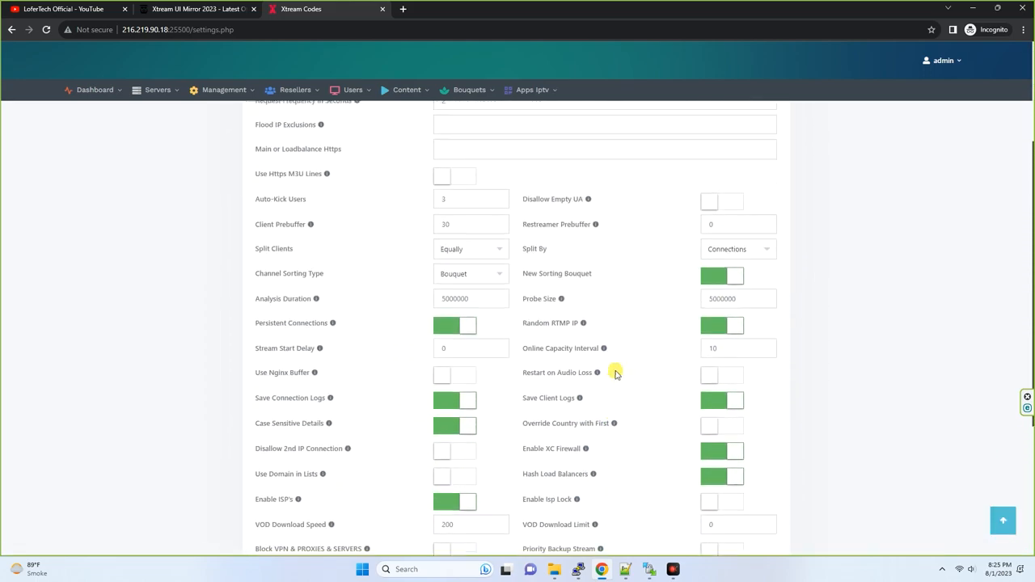
pyautogui.click(658, 176)
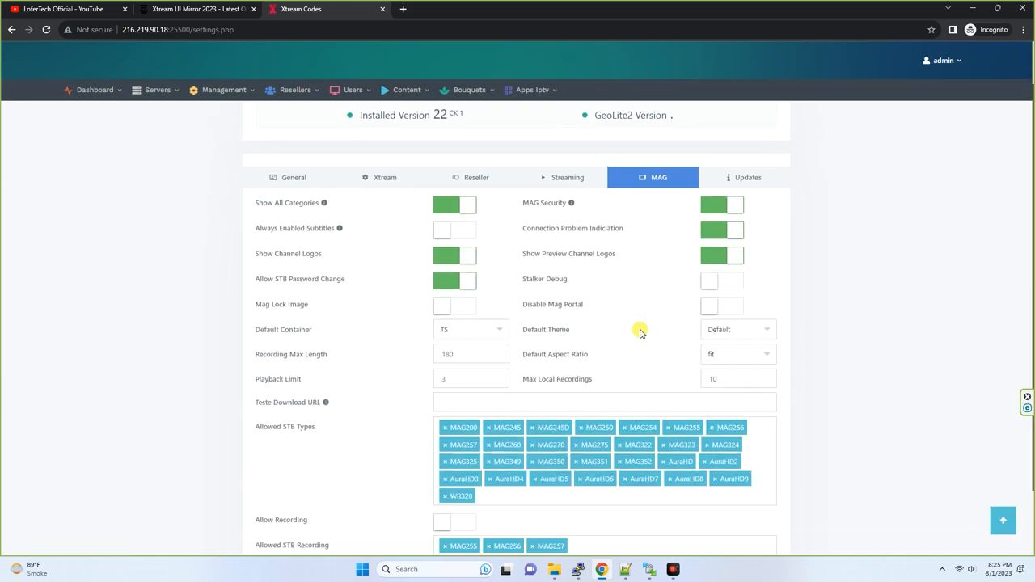
pyautogui.scroll(3)
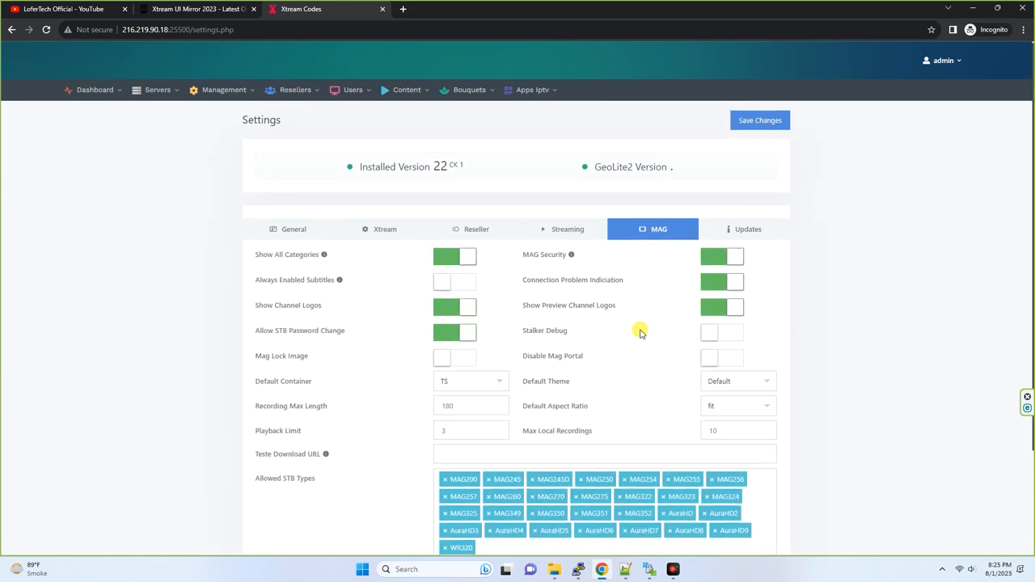
# In the Resellers group permissions, enable Can Edit Users Bouquets and disable Can Use Reseller API
pyautogui.click(224, 90)
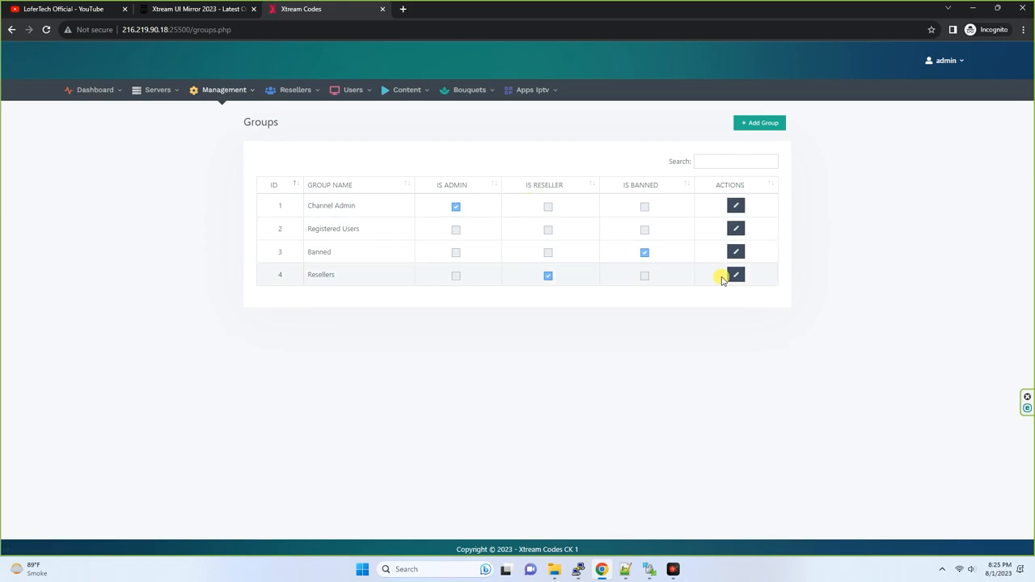
pyautogui.click(735, 275)
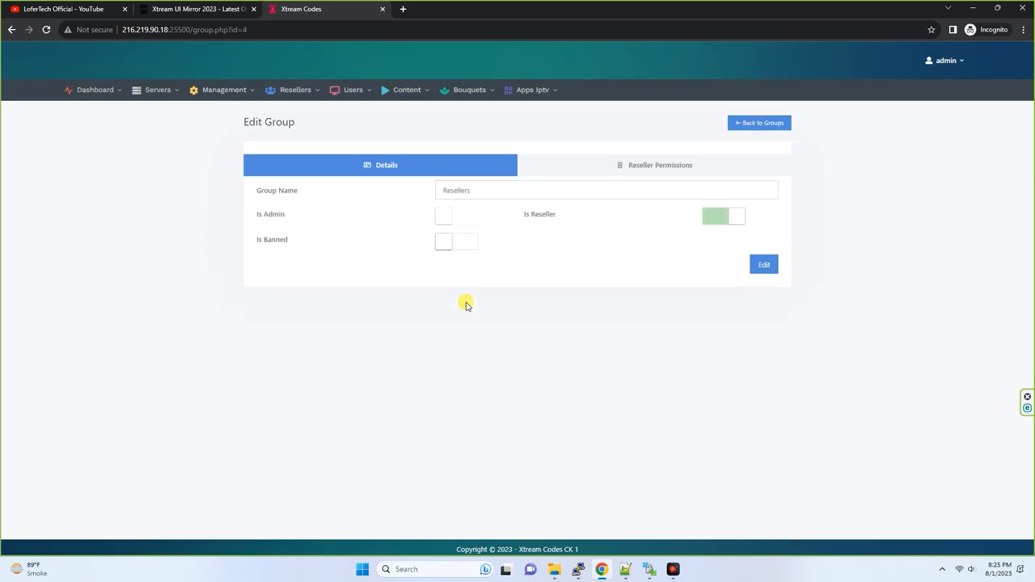
pyautogui.click(654, 165)
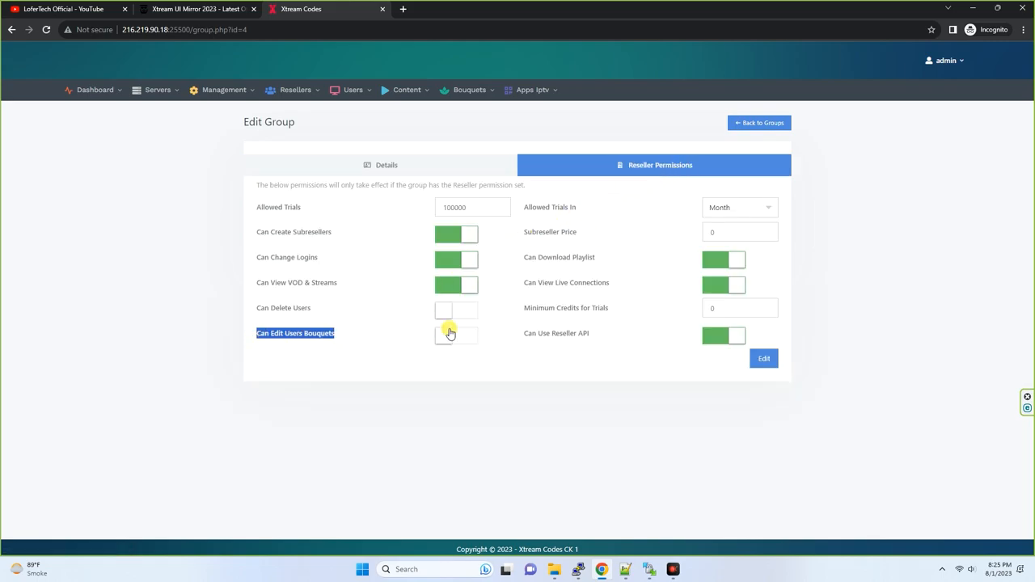
pyautogui.click(456, 334)
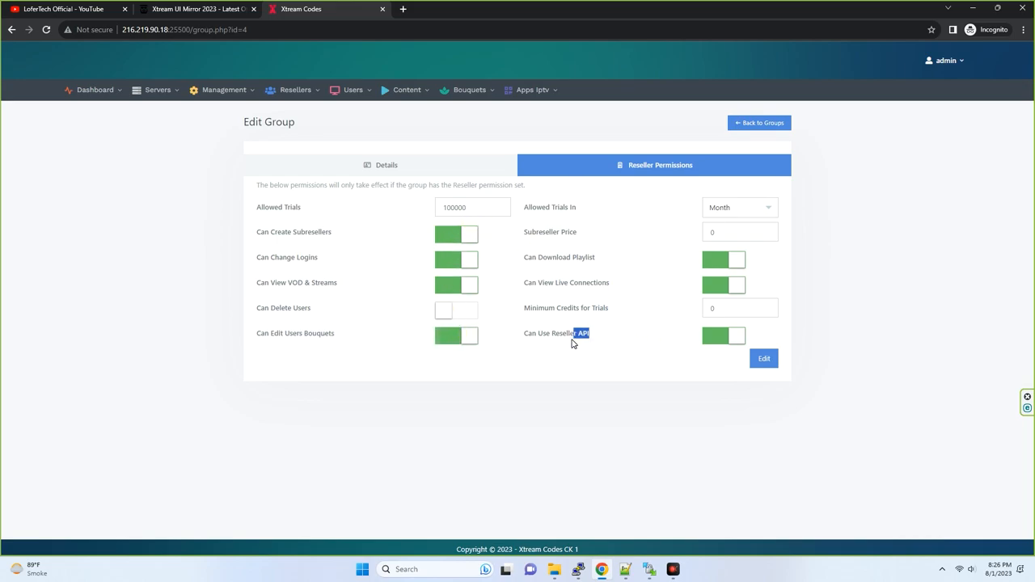
pyautogui.click(94, 90)
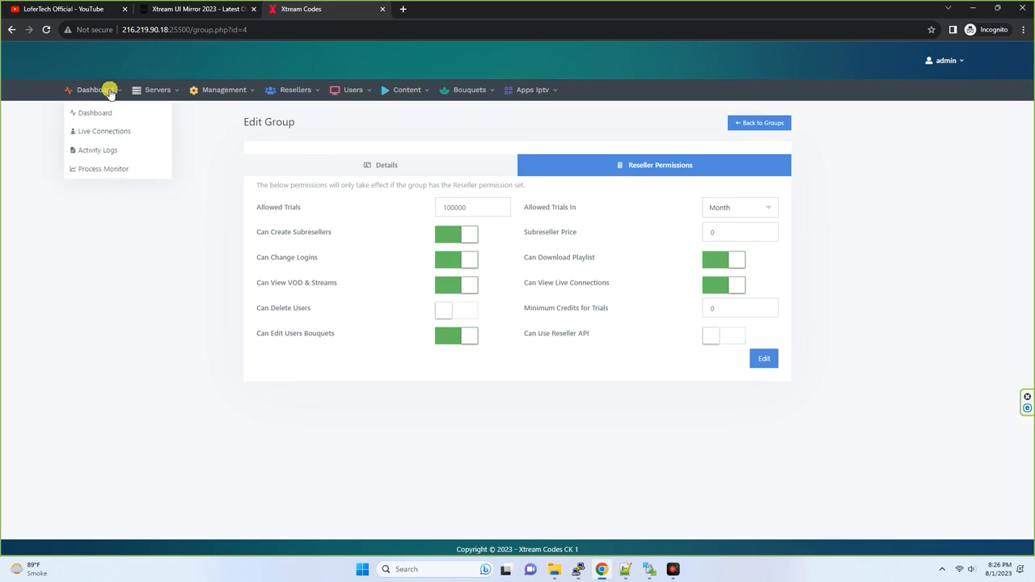
# Return to the main dashboard and hover the Users and Content menus
pyautogui.click(93, 113)
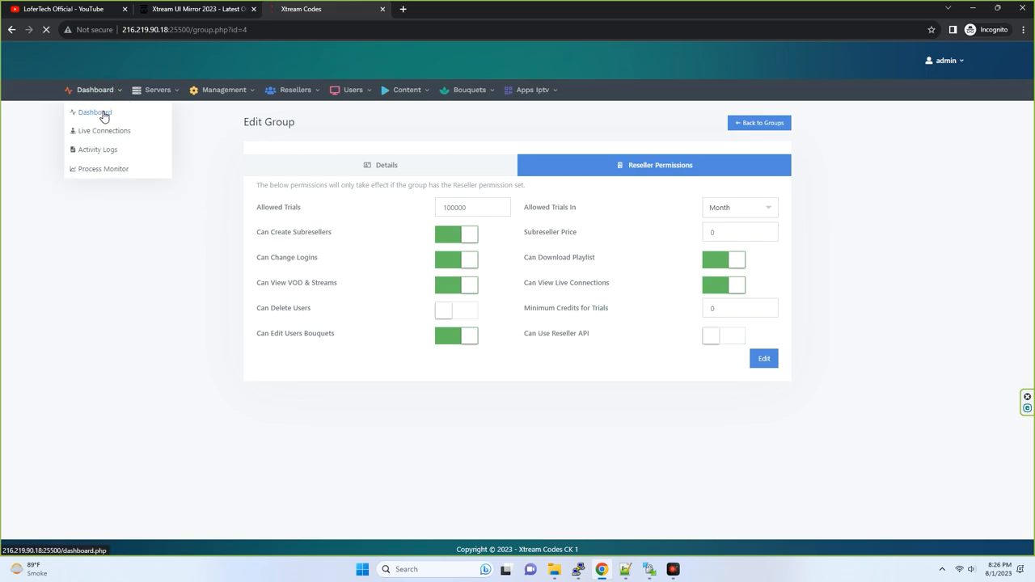
pyautogui.click(94, 113)
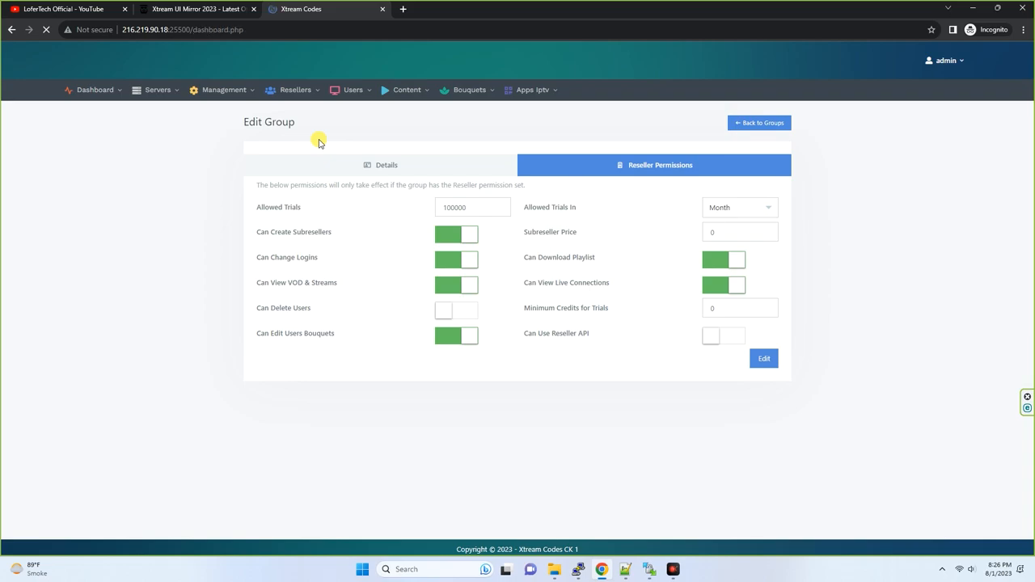
pyautogui.click(94, 90)
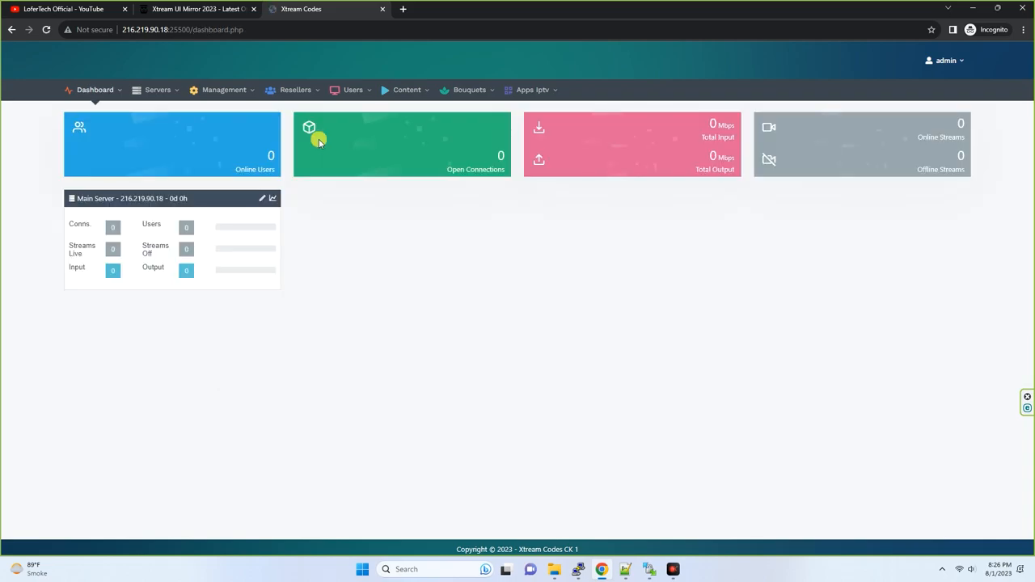
pyautogui.click(223, 91)
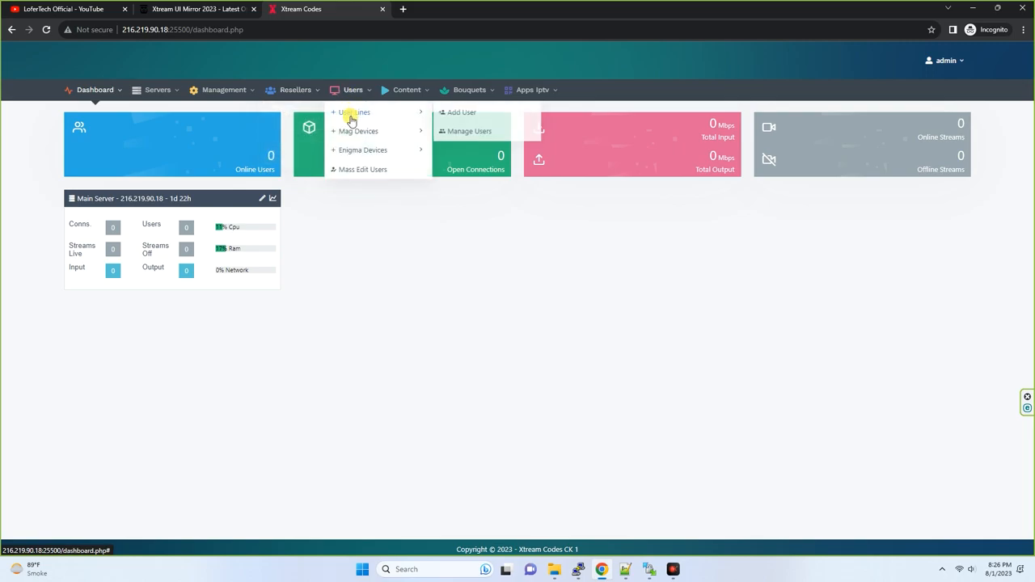
pyautogui.moveTo(363, 162)
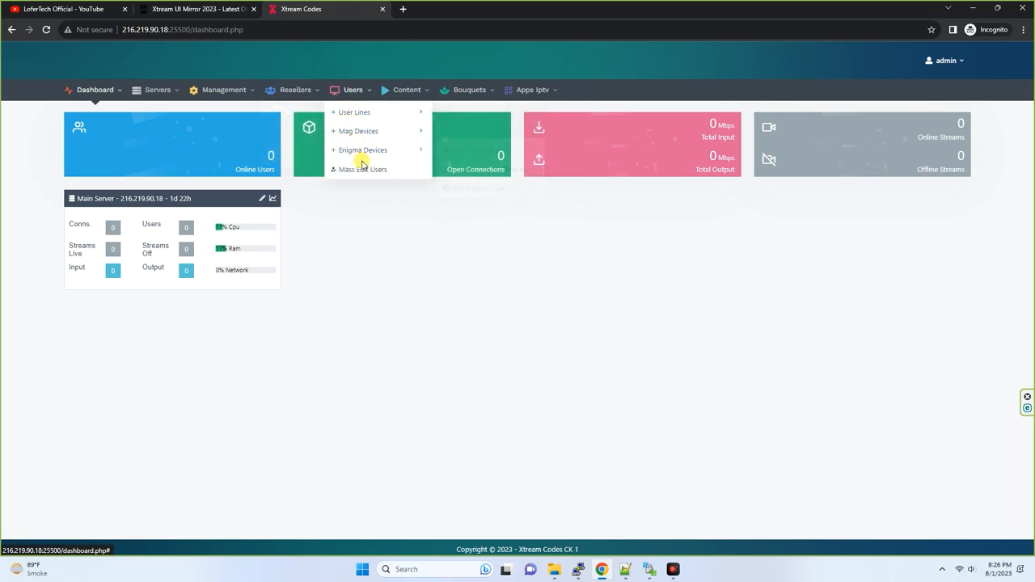
pyautogui.click(407, 91)
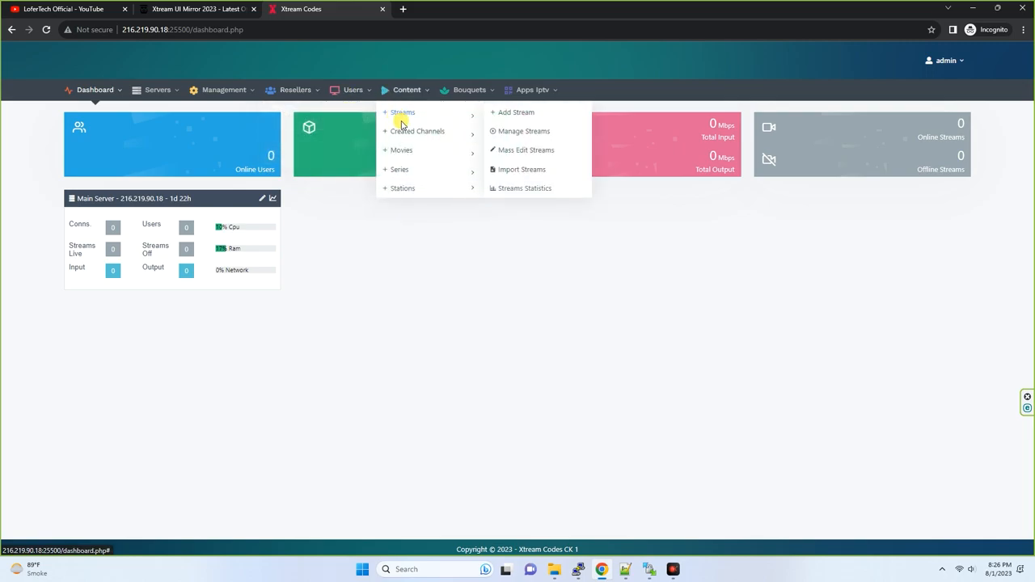